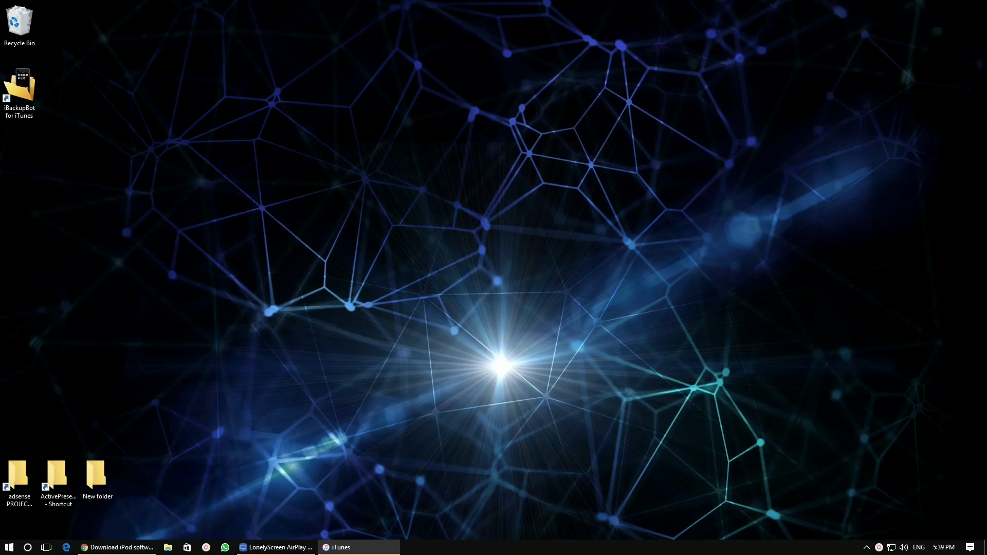
pyautogui.moveTo(498, 316)
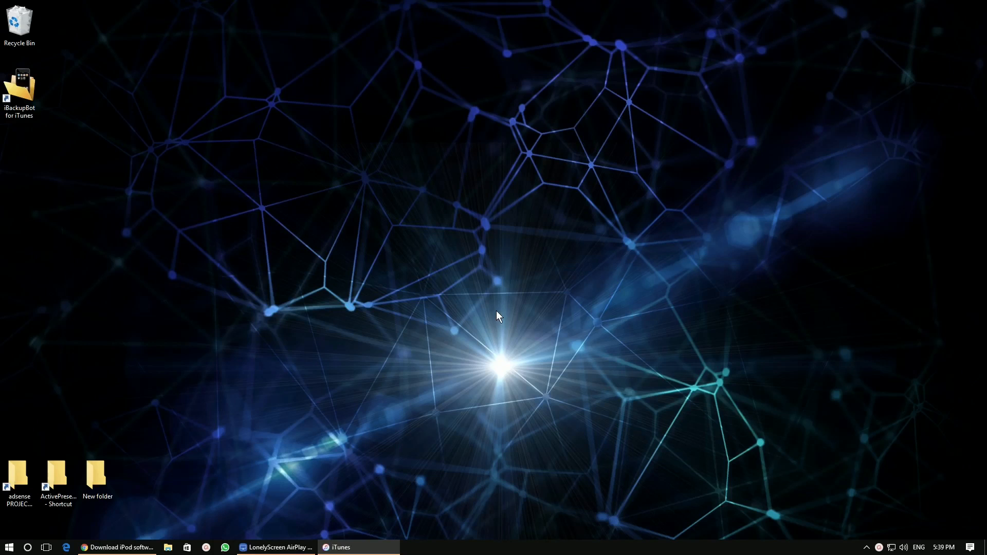
pyautogui.moveTo(414, 364)
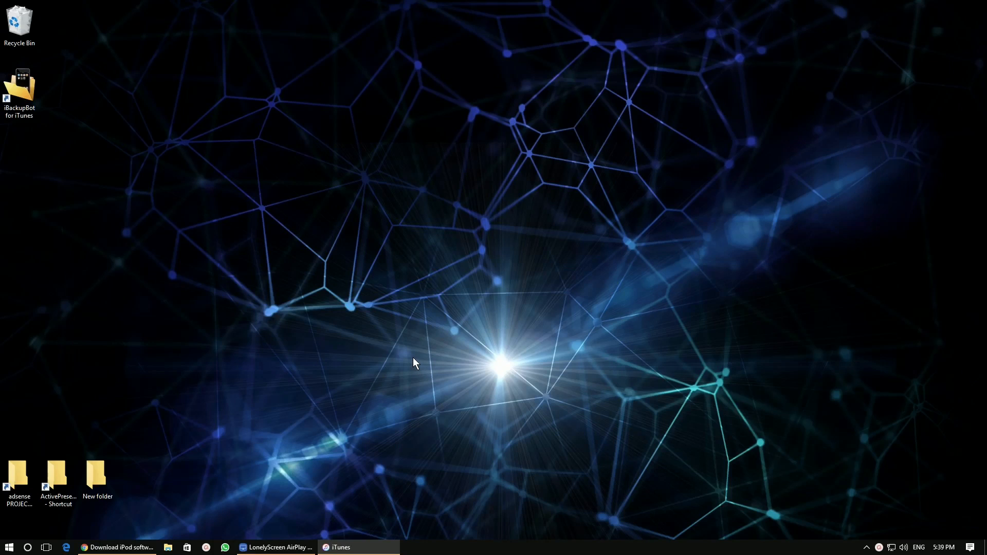
# - On the mirrored iPhone, go to Restrictions and tap Disable Restrictions, reaching the passcode prompt
pyautogui.click(278, 547)
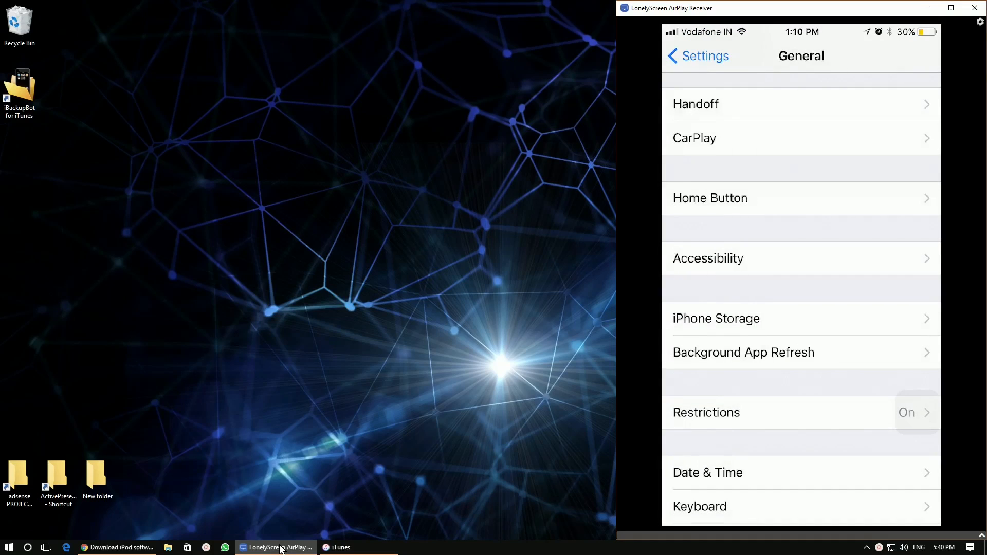
pyautogui.scroll(-3)
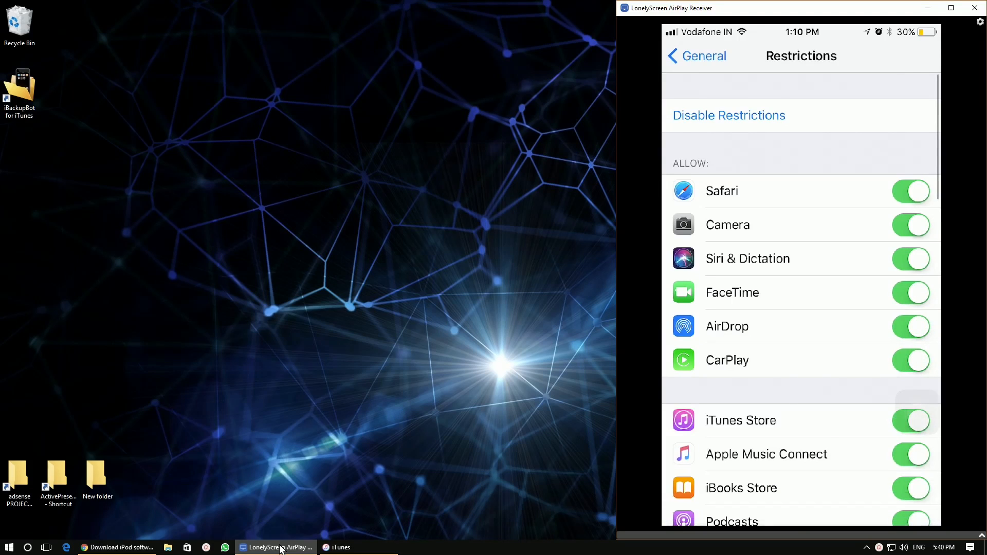
pyautogui.click(696, 56)
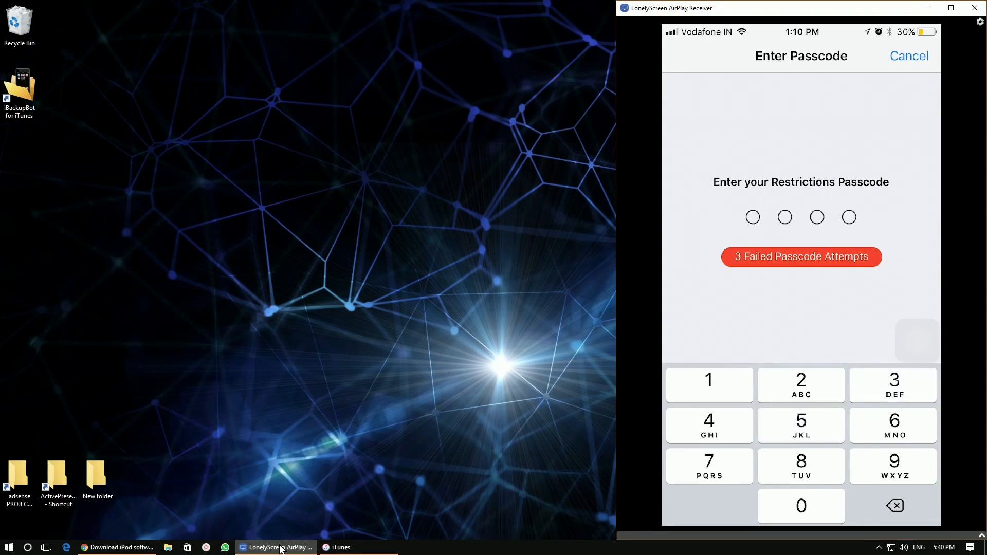
pyautogui.moveTo(339, 547)
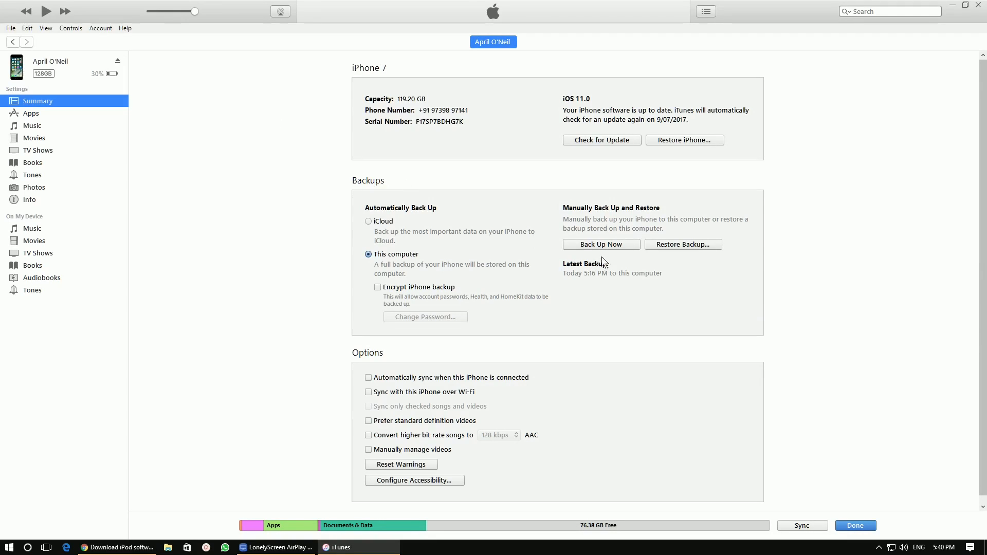
# - Start a full iPhone backup to this computer with Back Up Now
pyautogui.click(599, 244)
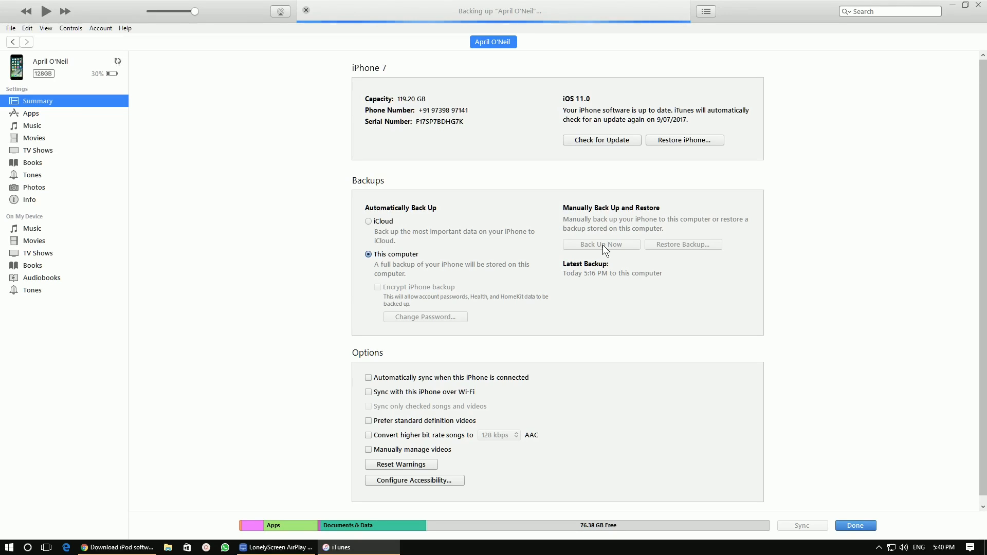
pyautogui.moveTo(334, 139)
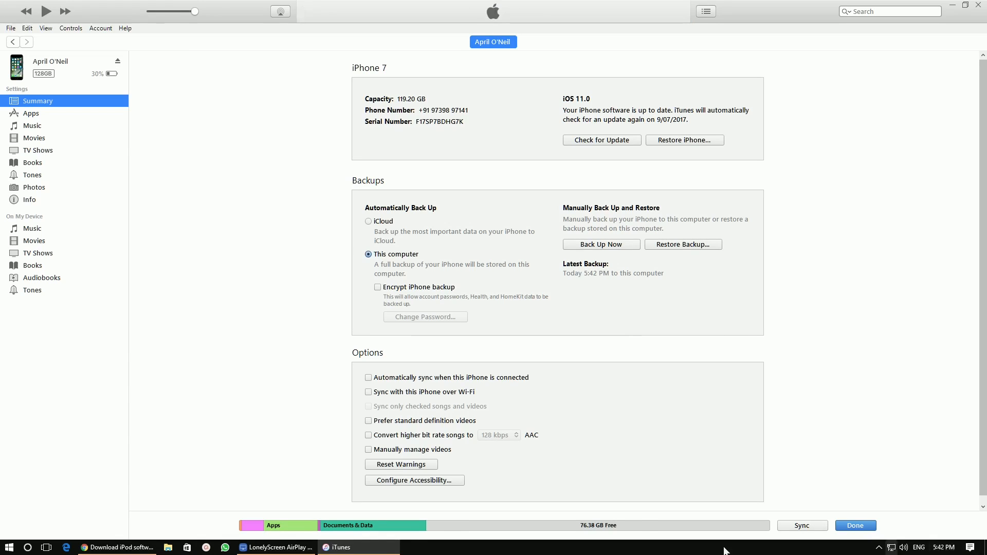
pyautogui.moveTo(117, 547)
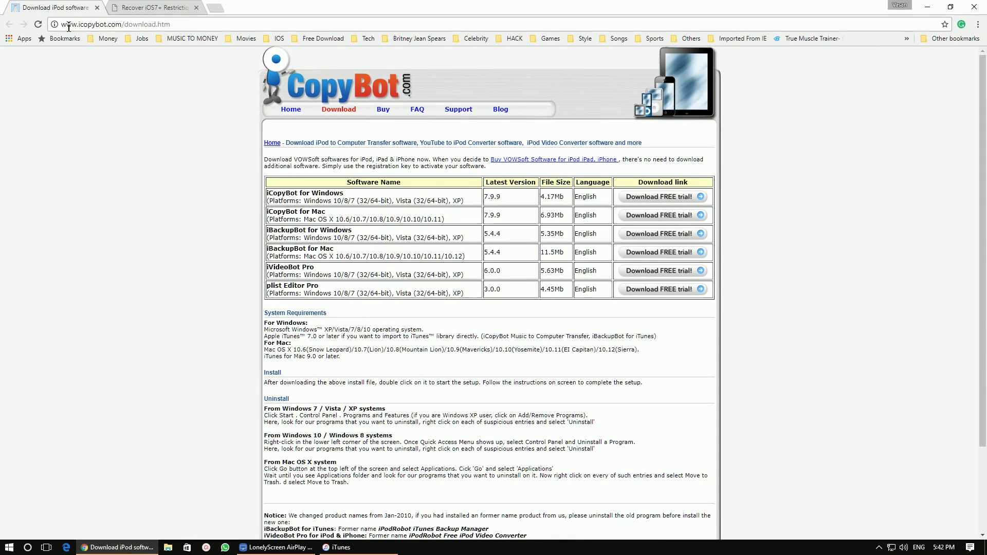
pyautogui.moveTo(138, 131)
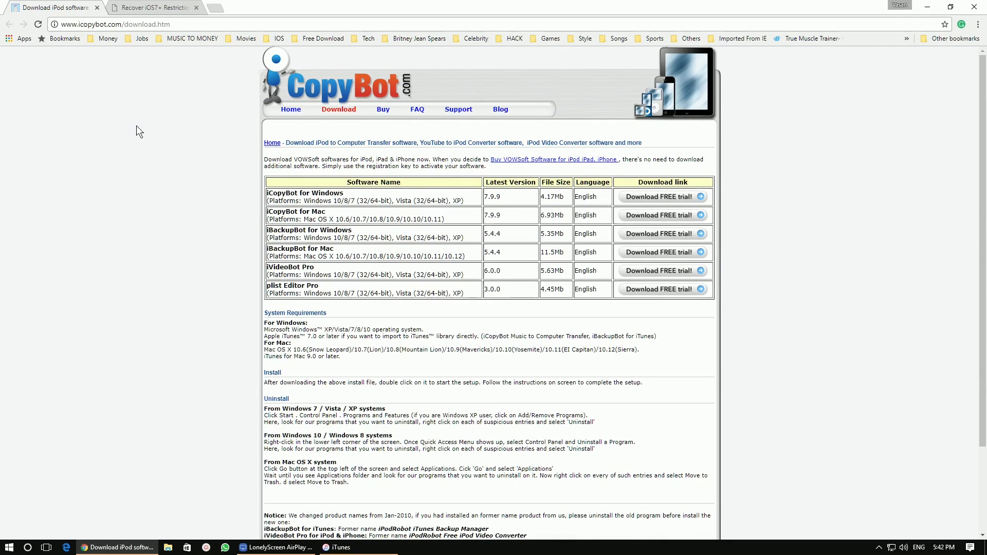
pyautogui.moveTo(277, 238)
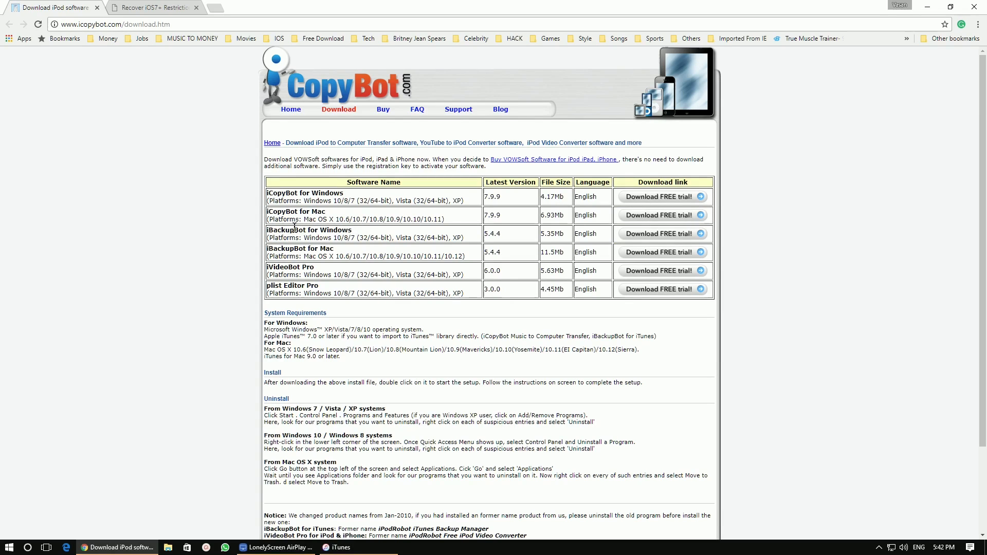
# - Download the free iBackupBot for Windows trial installer from icopybot.com and dismiss the completion notice
pyautogui.doubleClick(287, 230)
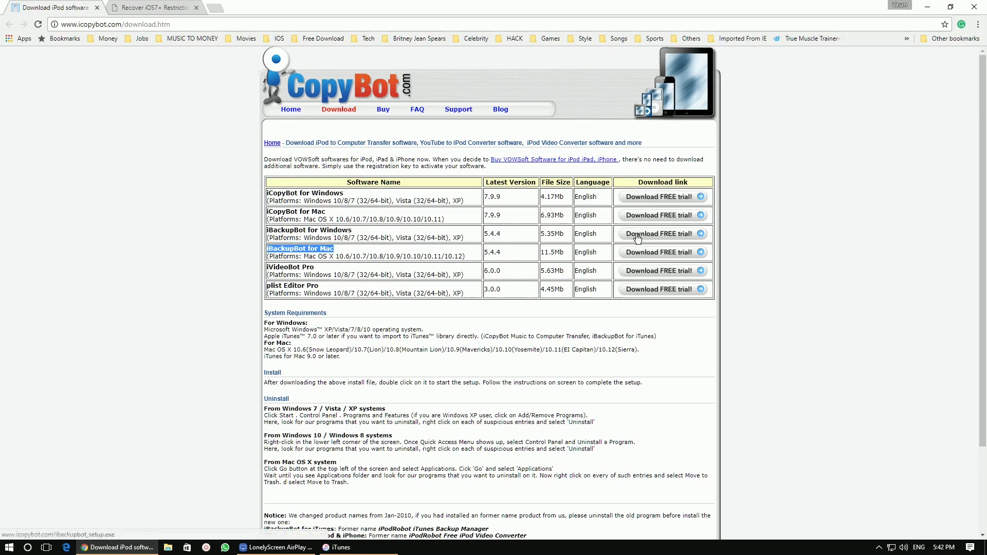
pyautogui.click(659, 233)
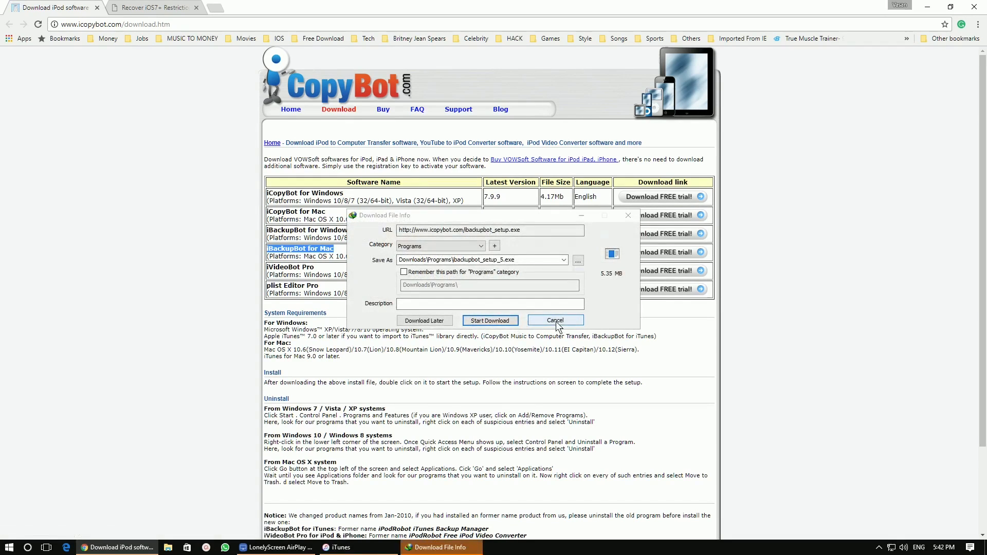
pyautogui.click(489, 321)
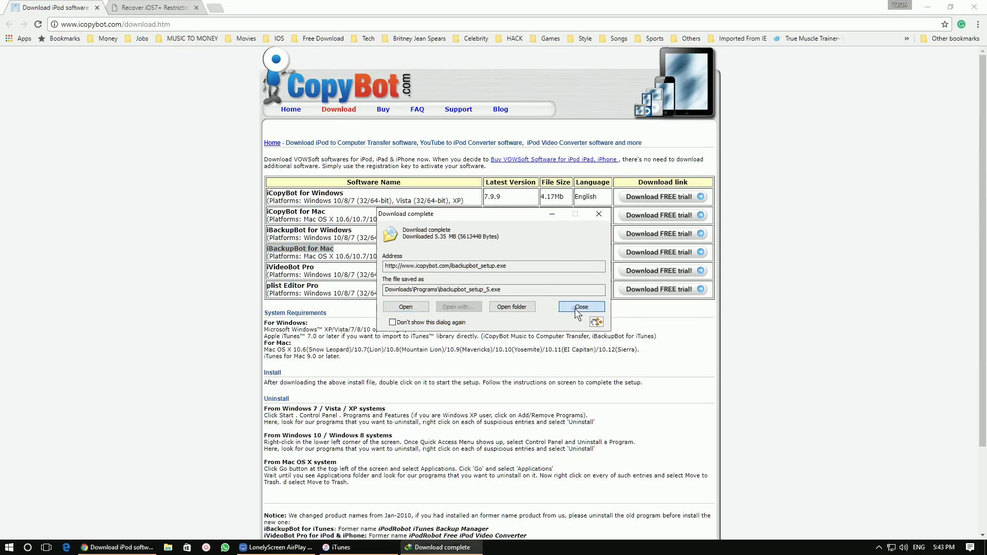
pyautogui.click(580, 307)
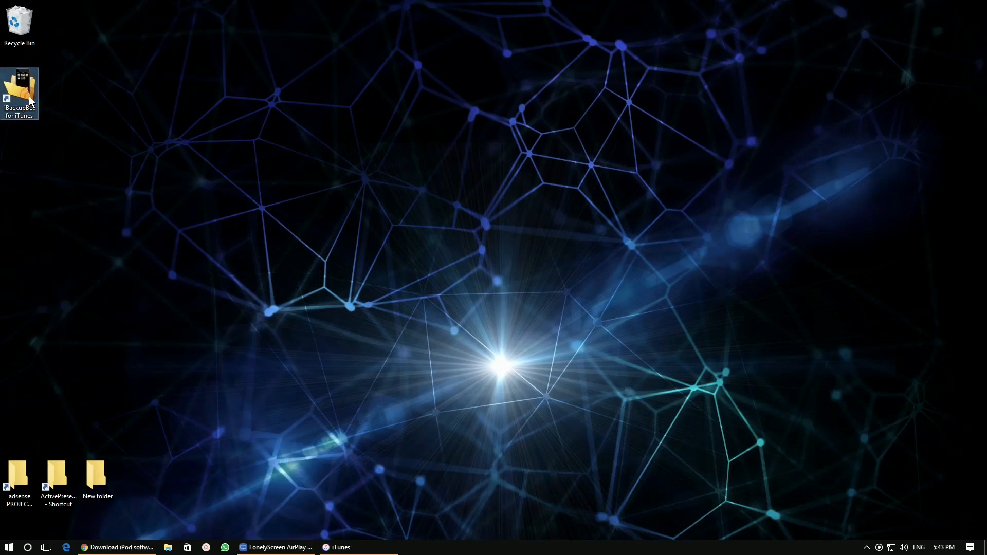
# - Launch iBackupBot for iTunes from its desktop shortcut
pyautogui.doubleClick(19, 92)
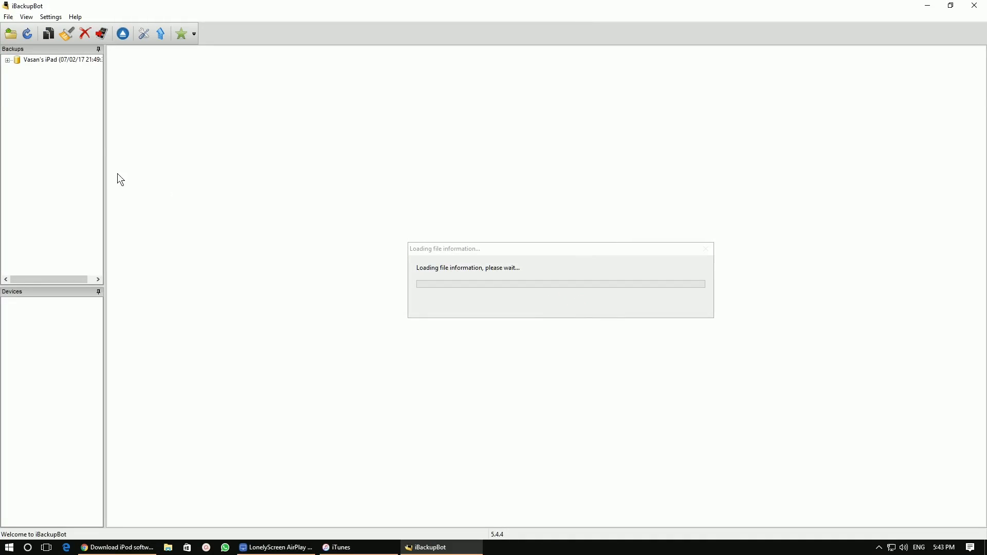
pyautogui.moveTo(66, 66)
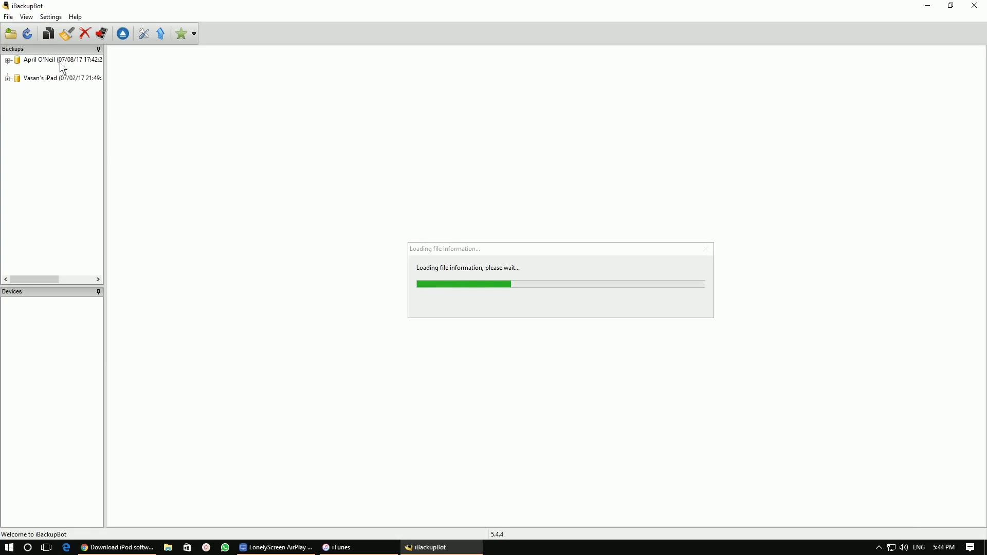
pyautogui.moveTo(88, 67)
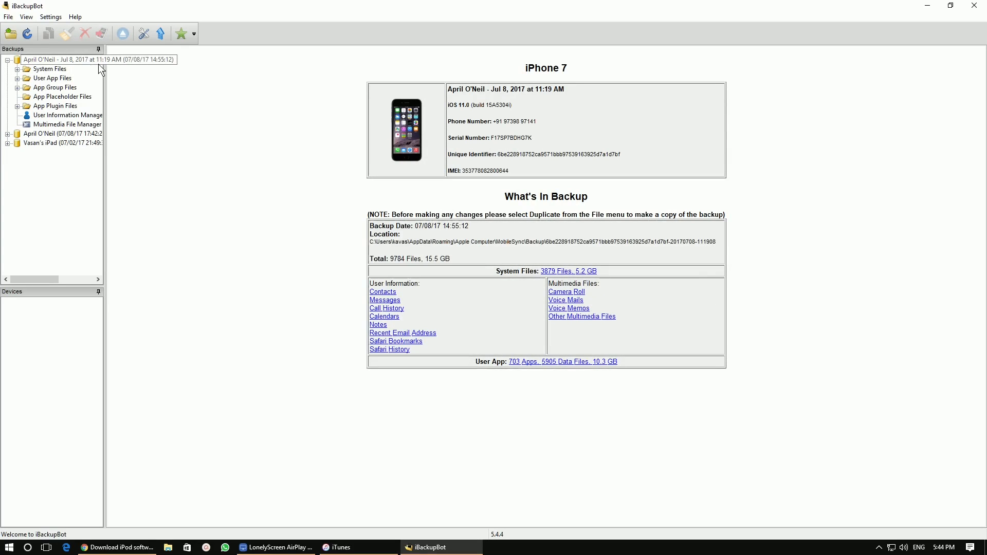
# - Browse System Files > HomeDomain > Library > Preferences and search 'rest' for the restrictions plist
pyautogui.click(50, 69)
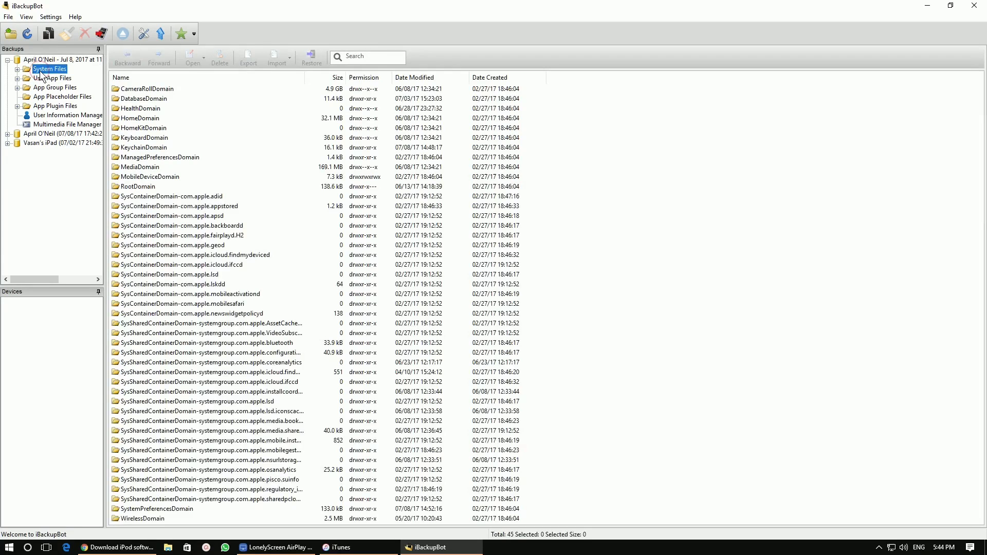
pyautogui.click(140, 118)
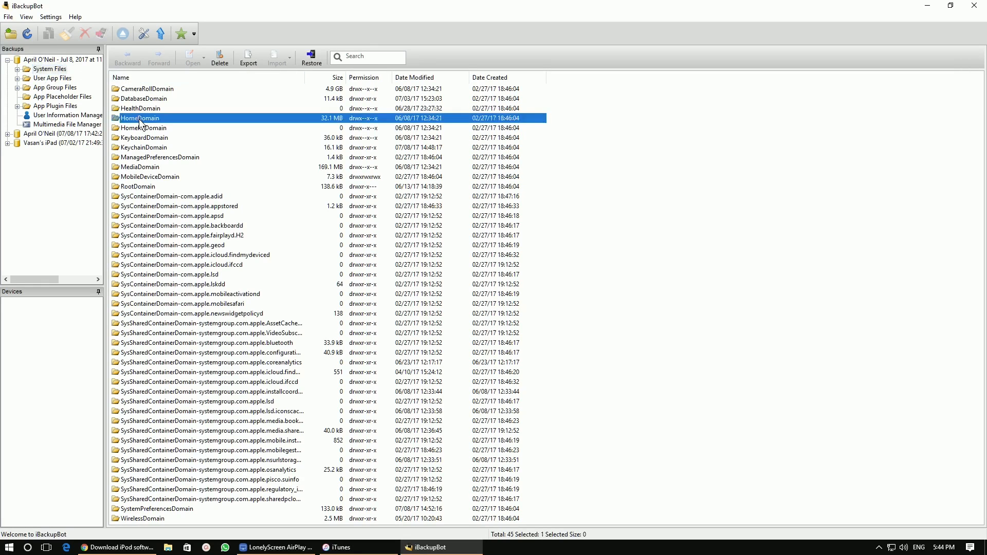
pyautogui.doubleClick(139, 119)
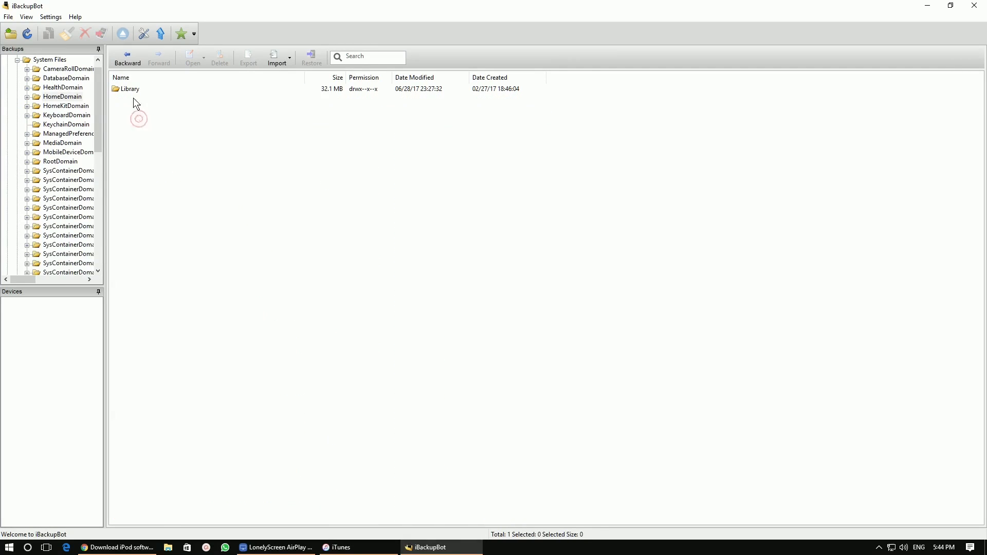
pyautogui.doubleClick(130, 88)
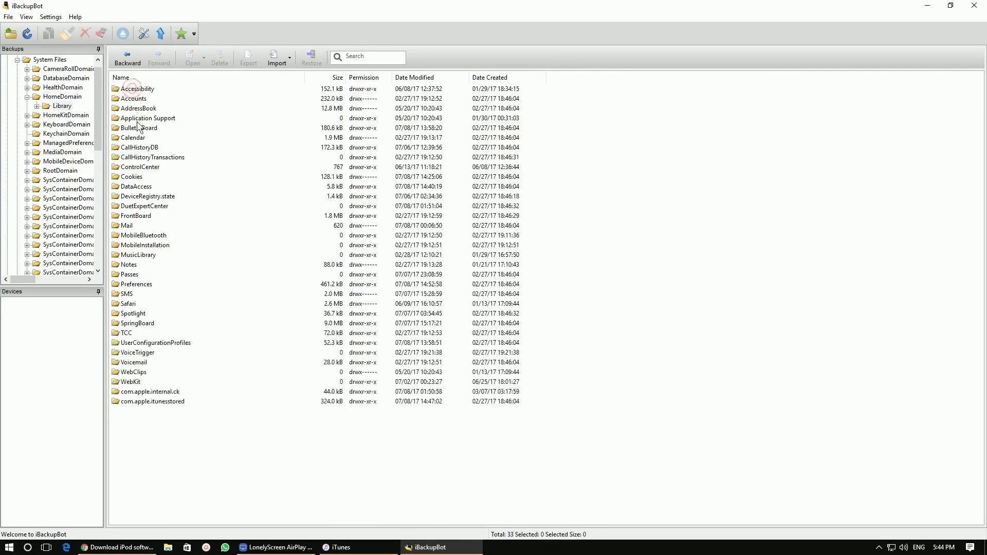
pyautogui.click(135, 283)
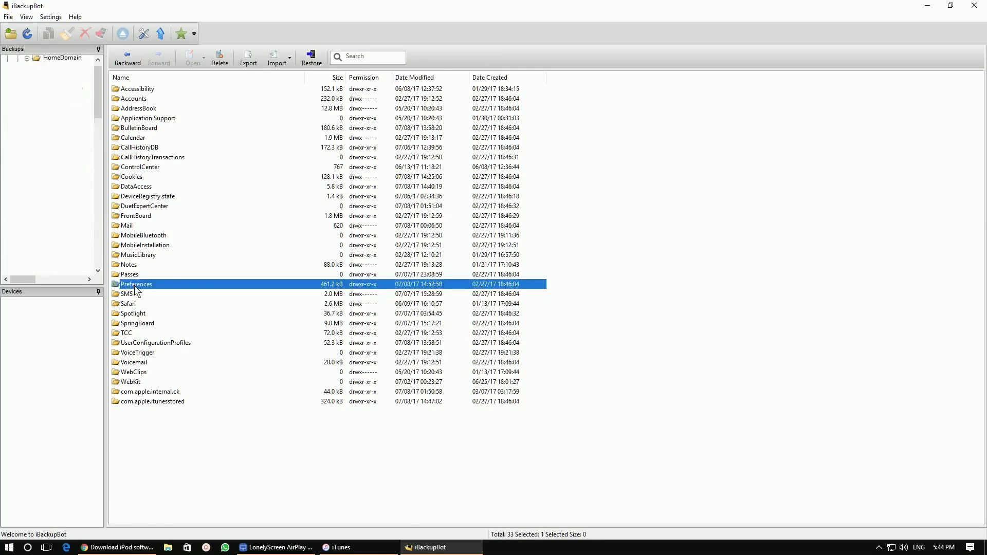
pyautogui.doubleClick(136, 284)
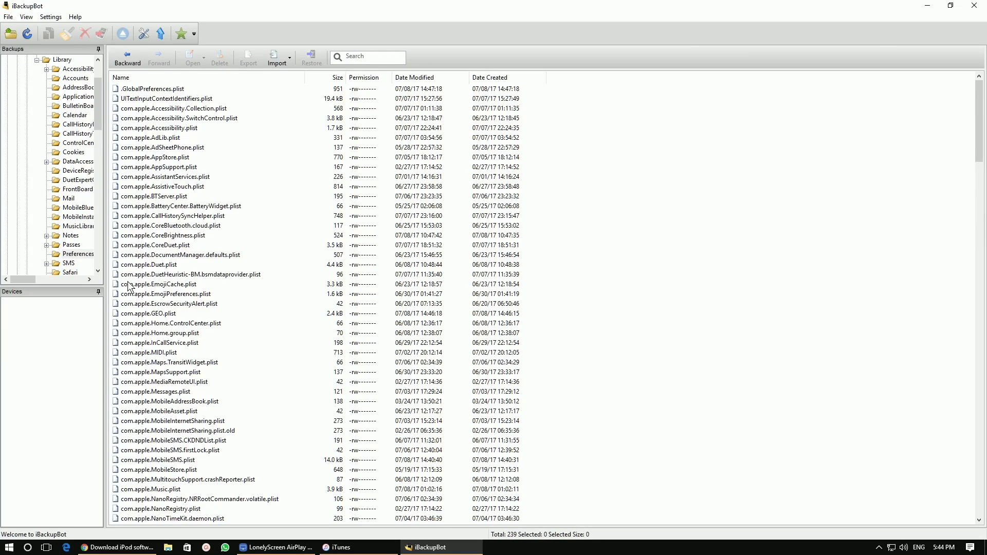
pyautogui.moveTo(251, 310)
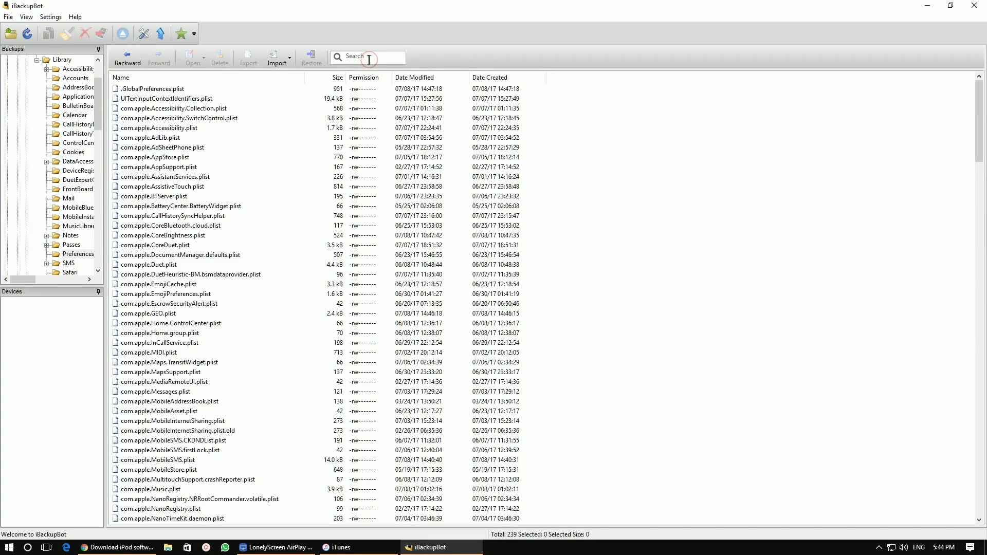
pyautogui.write('restric')
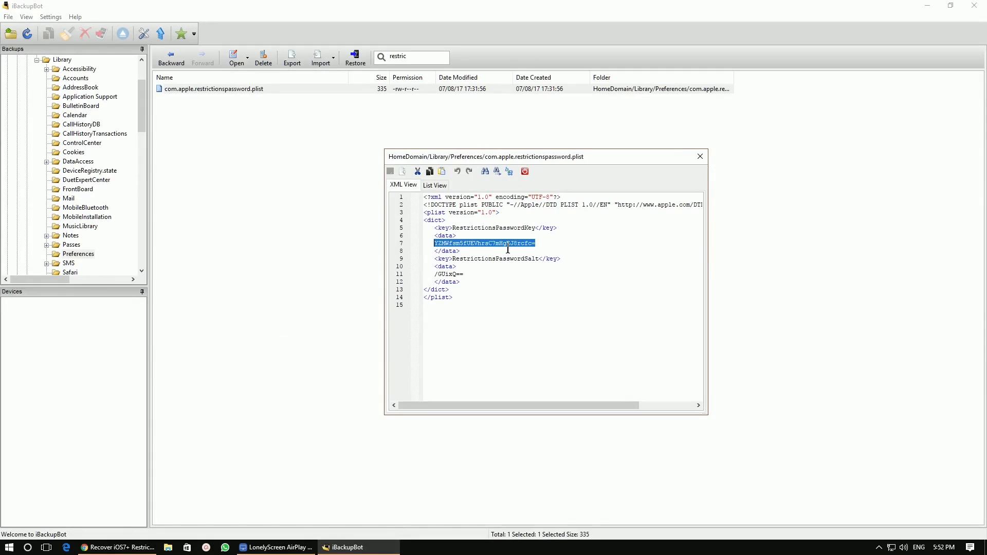
# - Switch to the iOS Restrictions Passcode Cracker page in Chrome
pyautogui.click(117, 548)
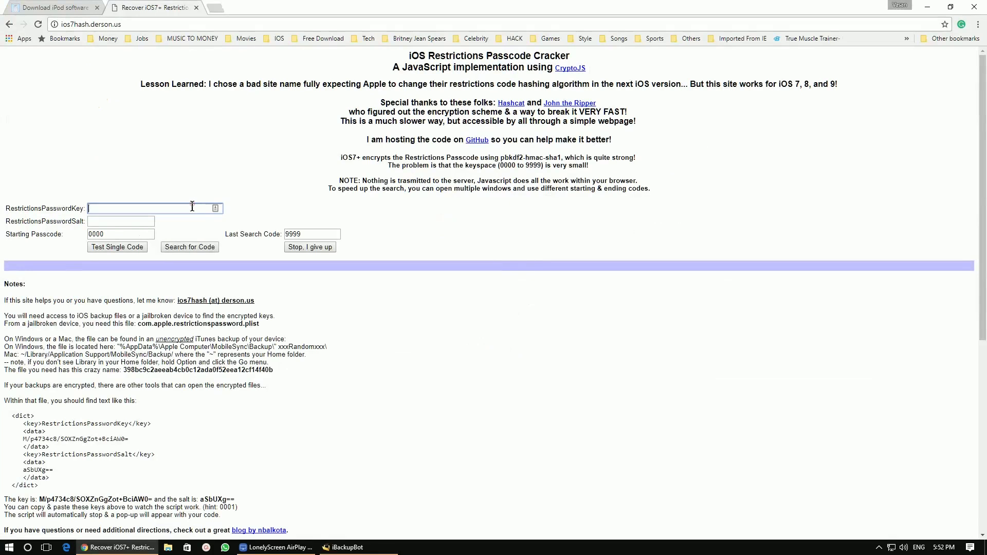
pyautogui.click(344, 548)
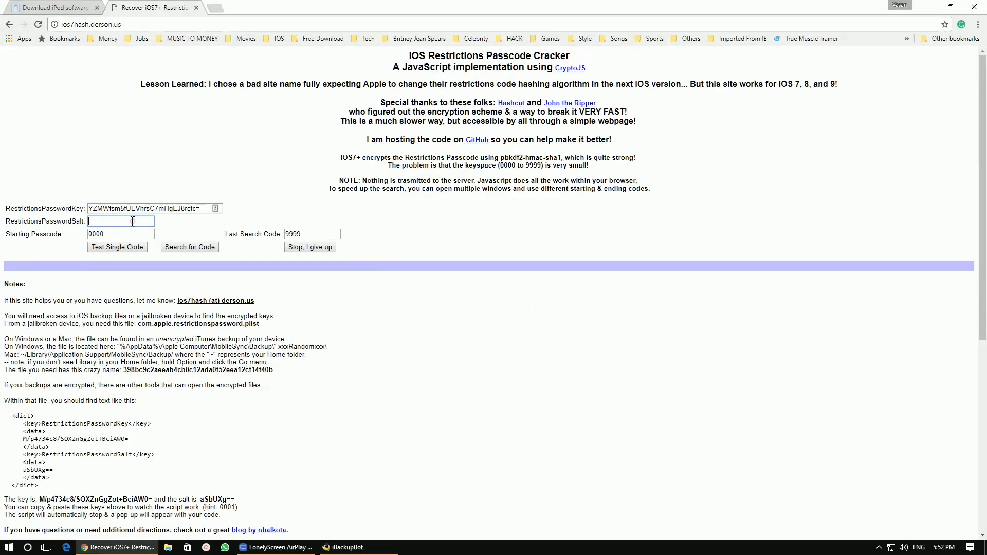
pyautogui.click(189, 247)
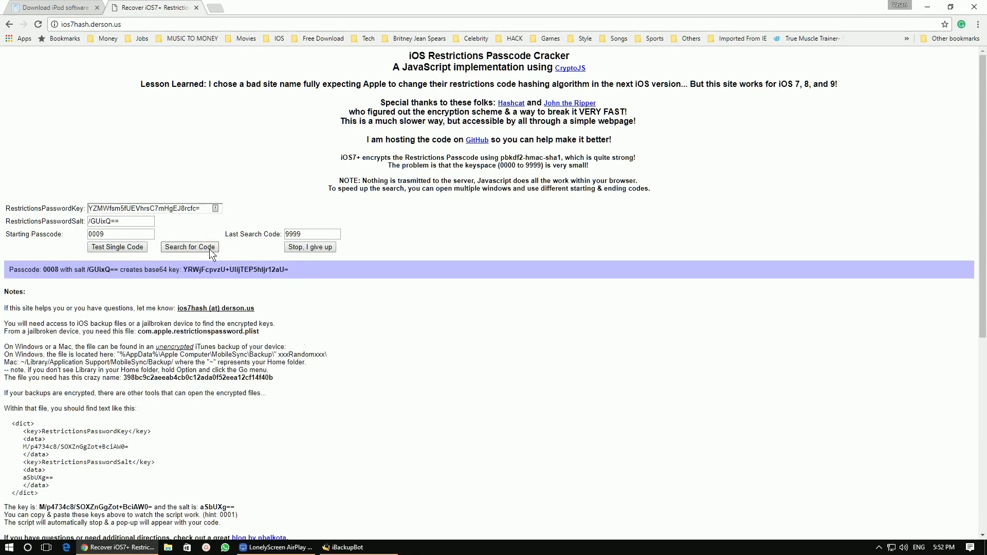
pyautogui.click(189, 246)
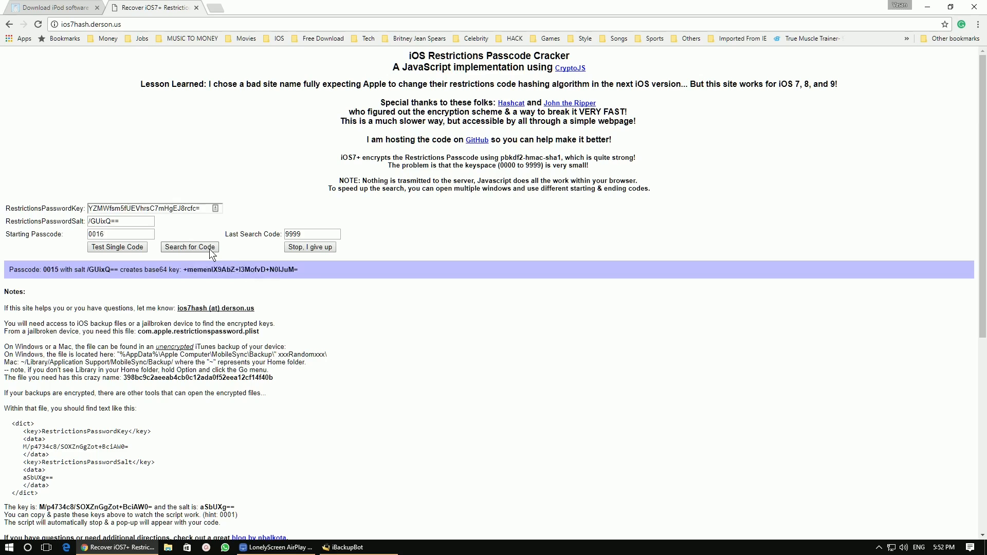
pyautogui.click(189, 246)
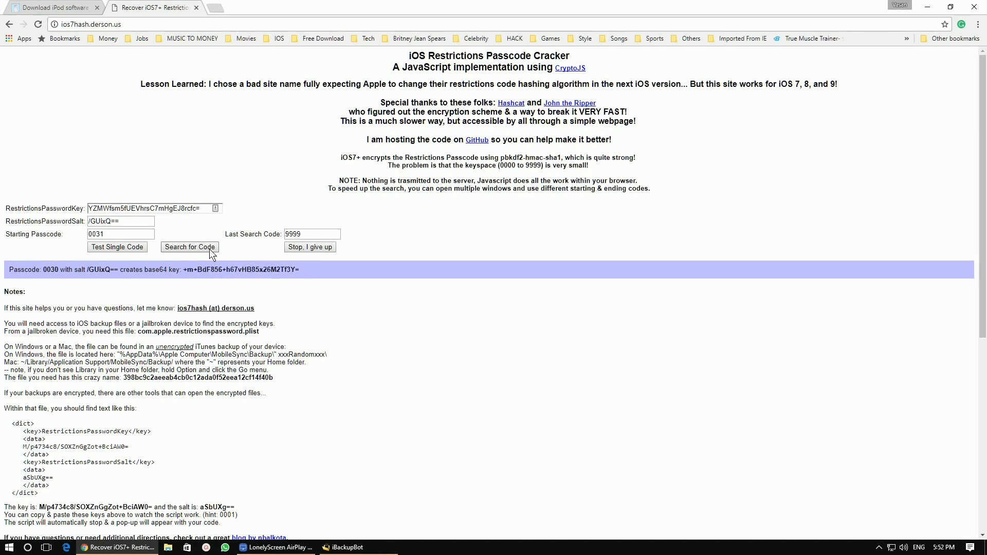
pyautogui.click(189, 247)
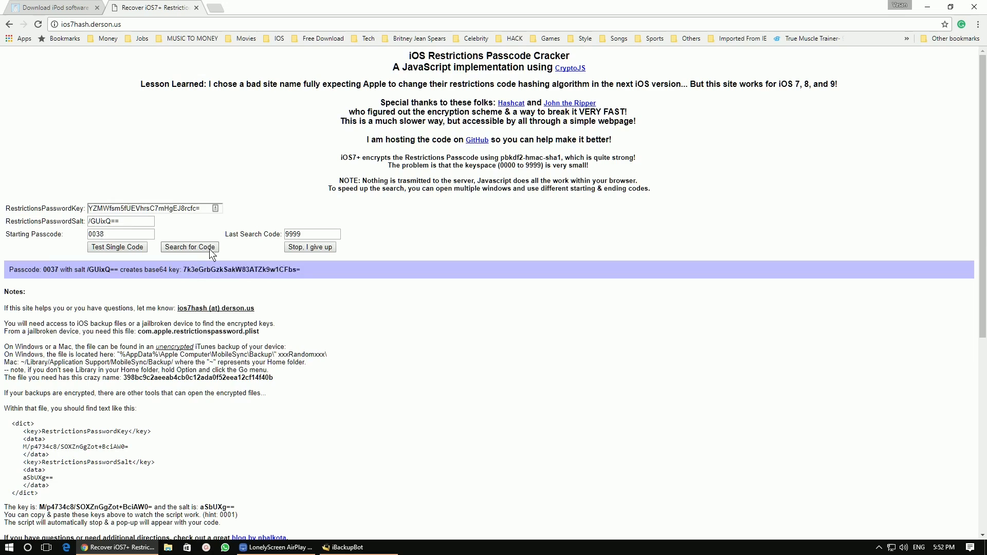
pyautogui.click(189, 247)
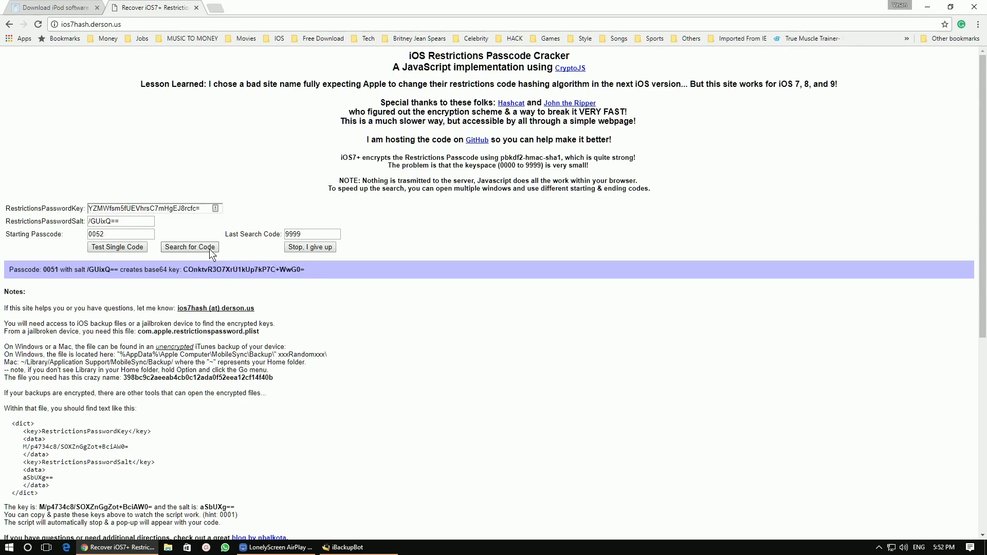
pyautogui.click(189, 247)
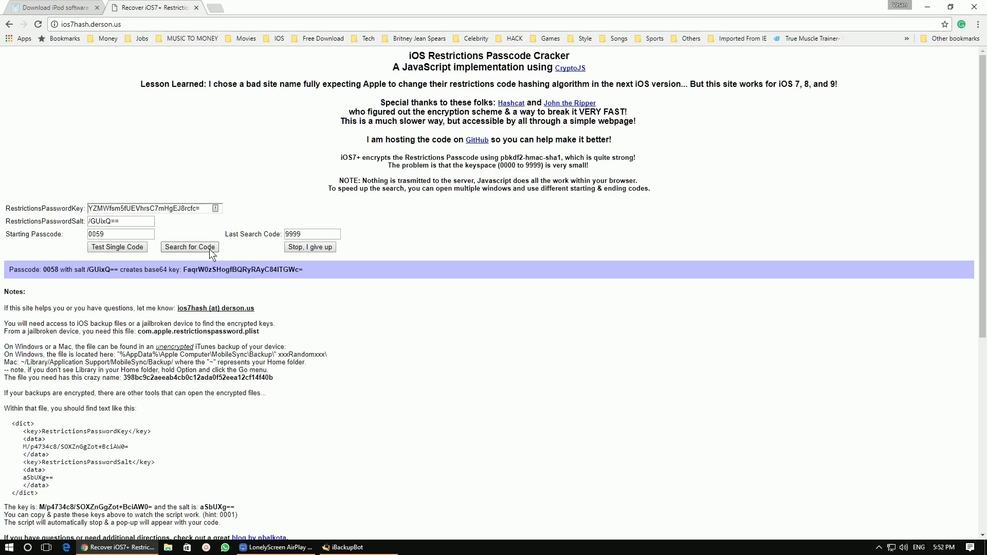
pyautogui.click(189, 247)
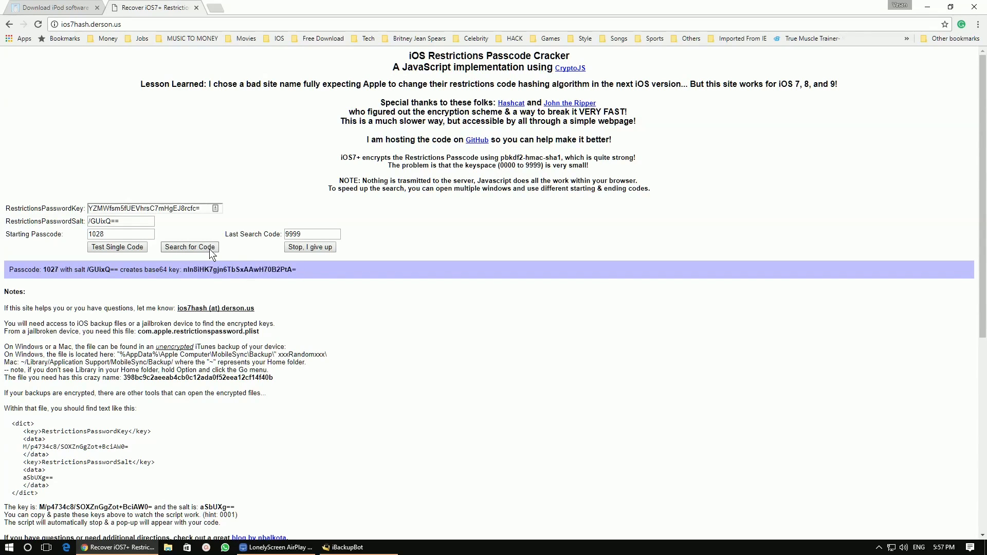
pyautogui.click(189, 247)
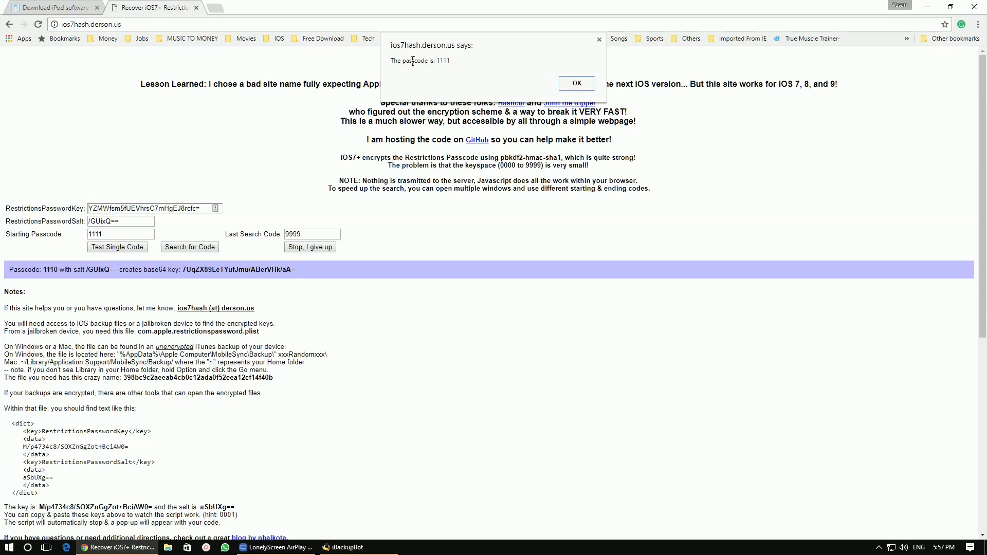
pyautogui.moveTo(509, 82)
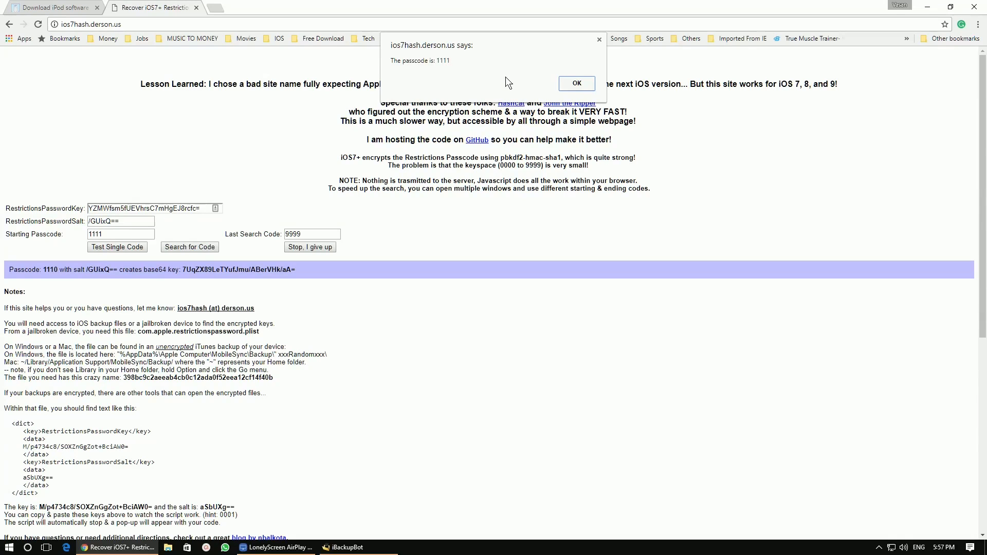
pyautogui.click(575, 84)
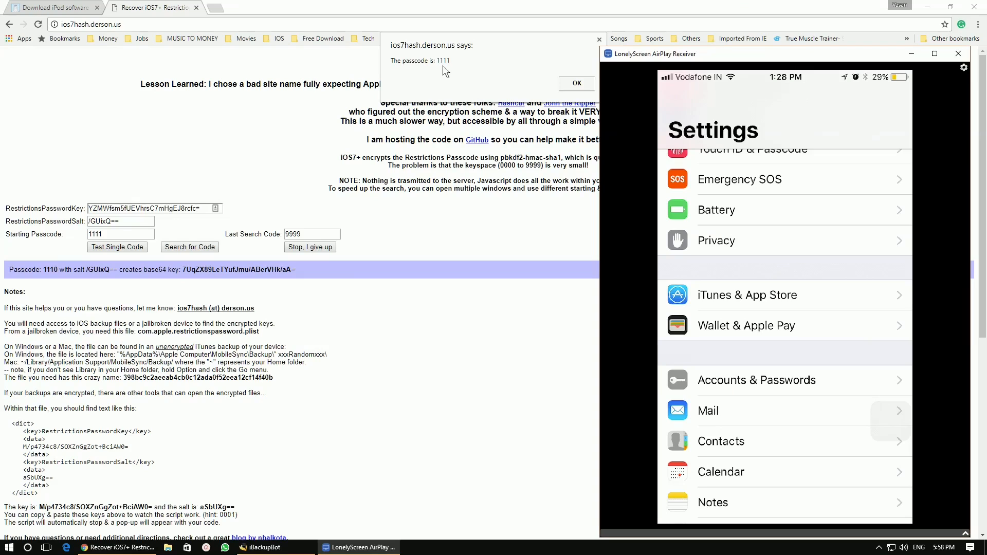
pyautogui.scroll(3)
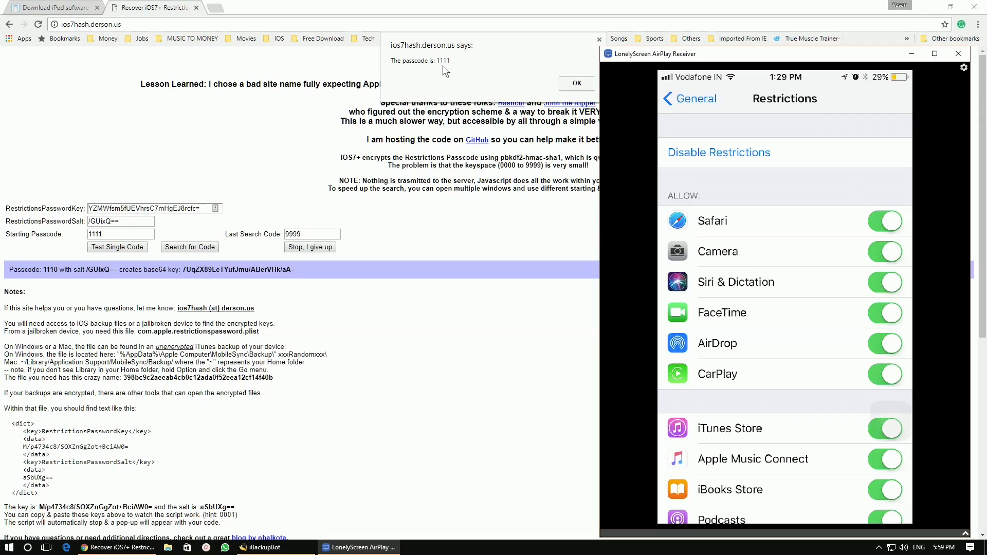
pyautogui.click(575, 82)
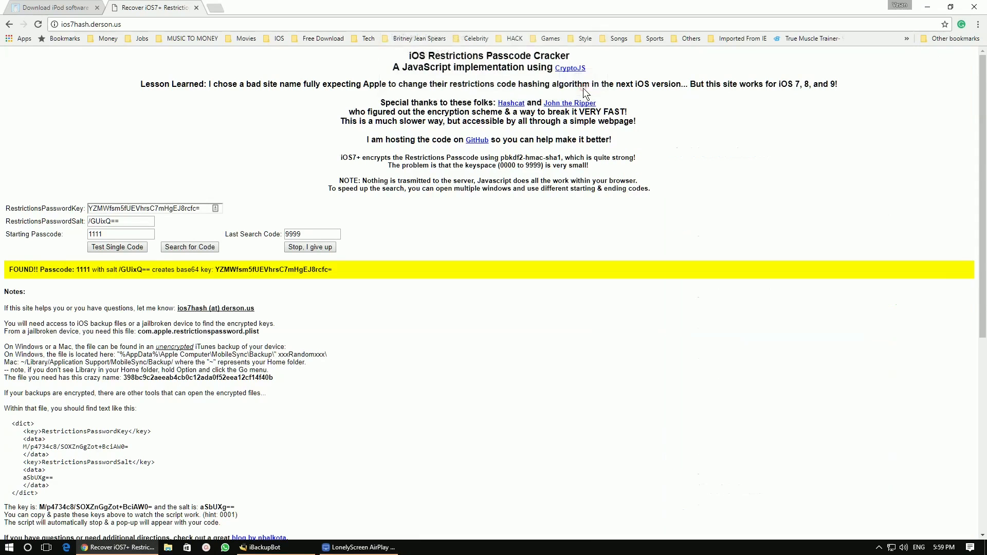